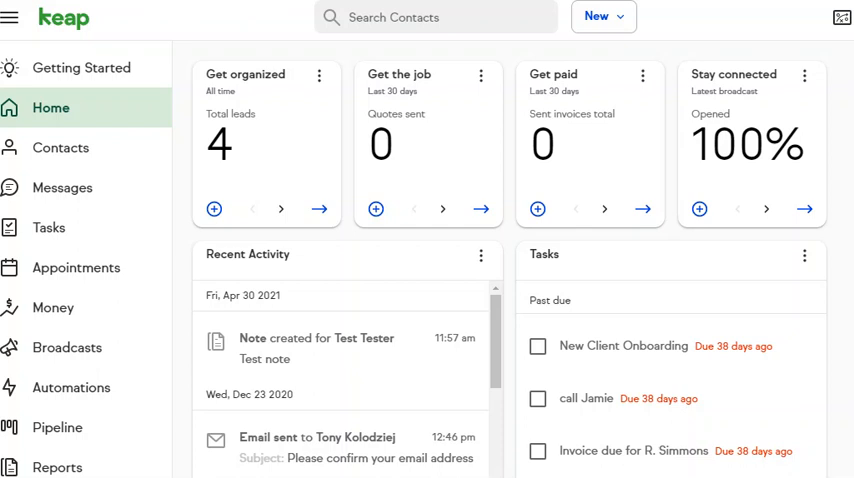
# Go to the Contacts list and open the lead's contact record
pyautogui.click(61, 147)
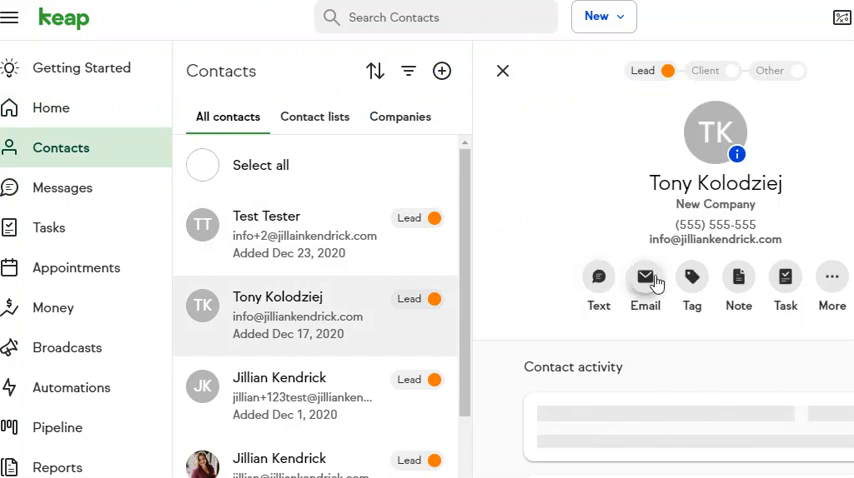
# Start an email to the contact's work address and show the saved templates
pyautogui.click(645, 277)
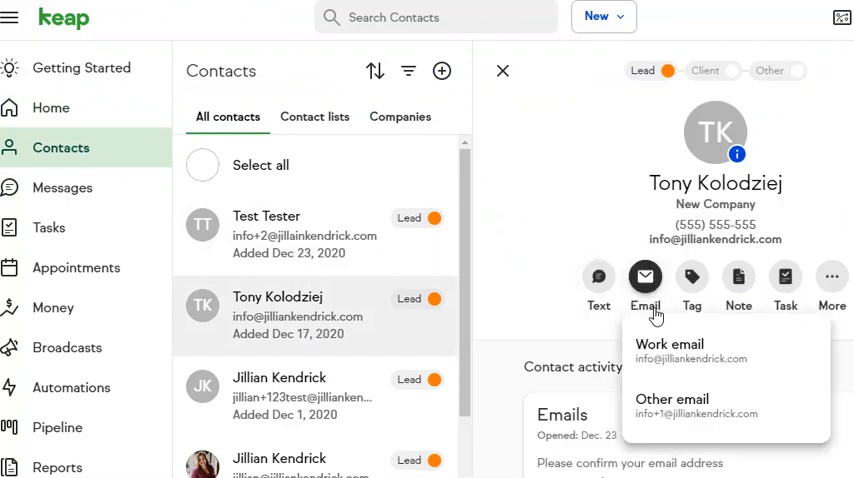
pyautogui.click(670, 350)
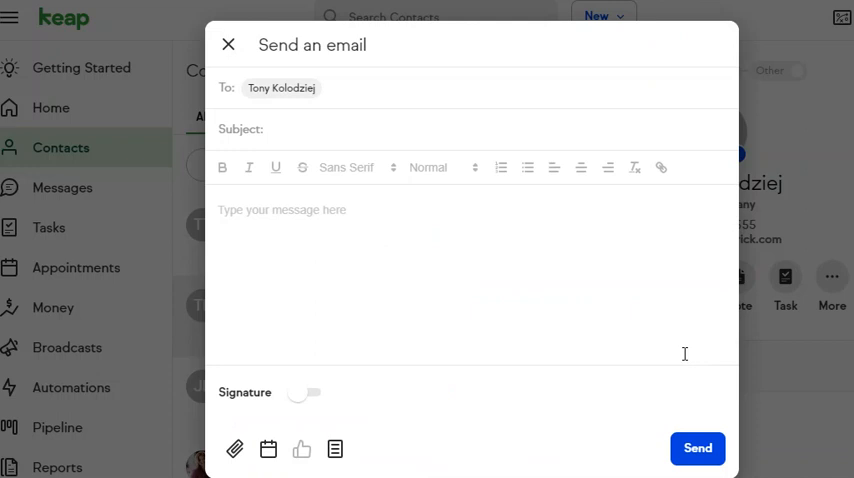
pyautogui.moveTo(335, 449)
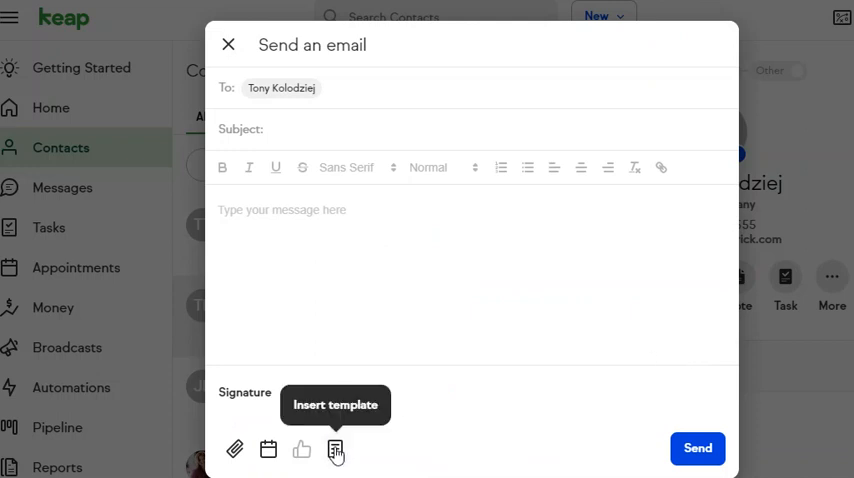
pyautogui.click(335, 449)
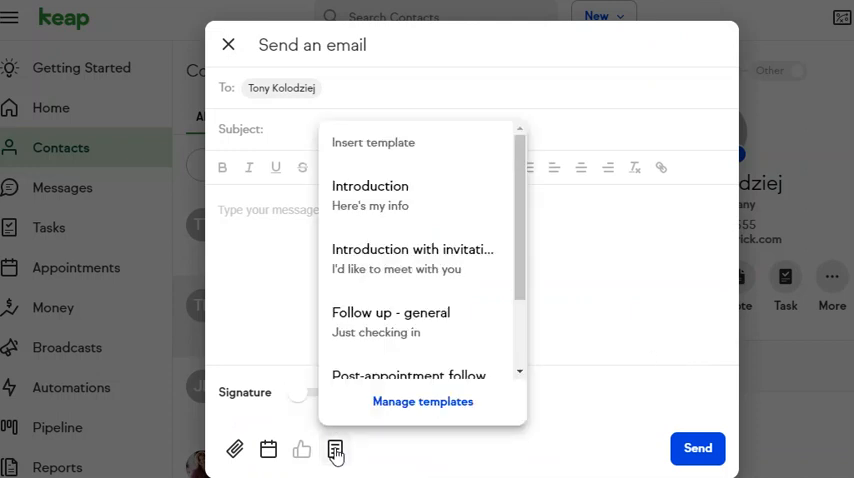
# In Manage templates, add blank untitled email templates
pyautogui.click(422, 401)
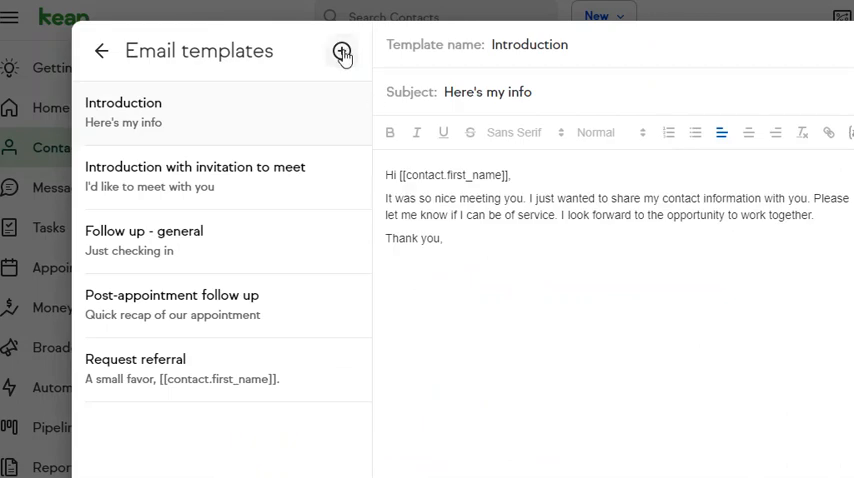
pyautogui.click(341, 51)
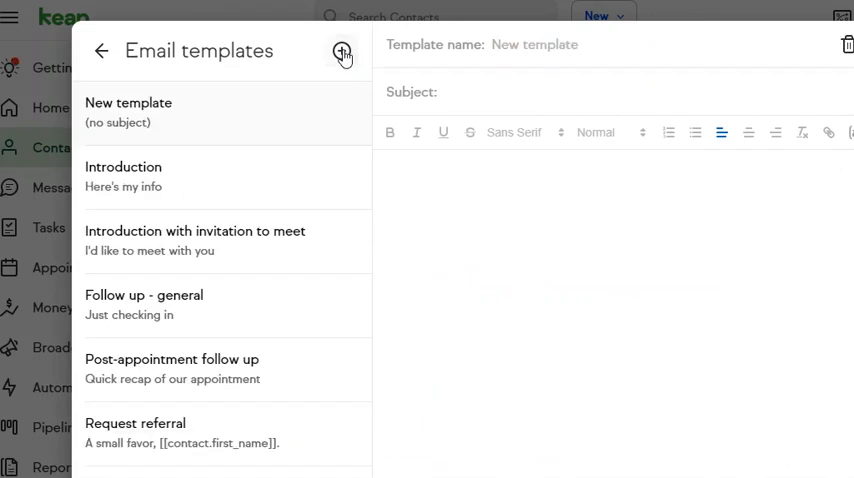
pyautogui.click(341, 51)
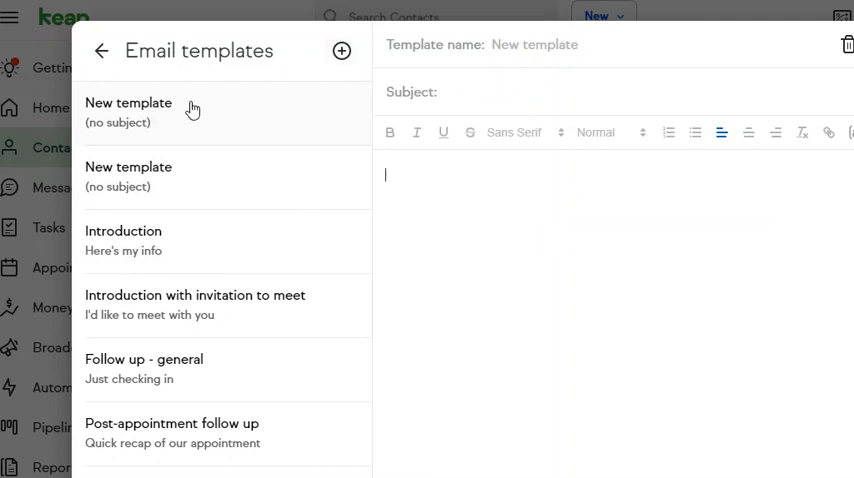
pyautogui.click(534, 44)
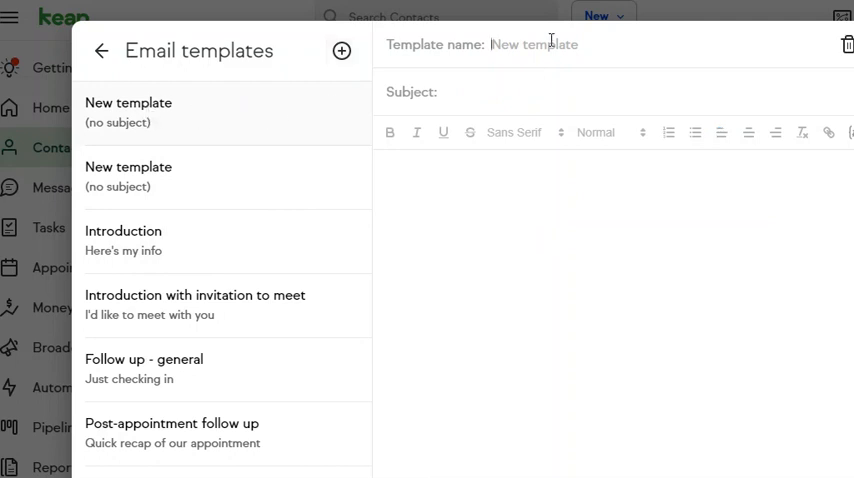
# Name the template 'Reply' and give it the subject 'Re:'
pyautogui.write('Reply')
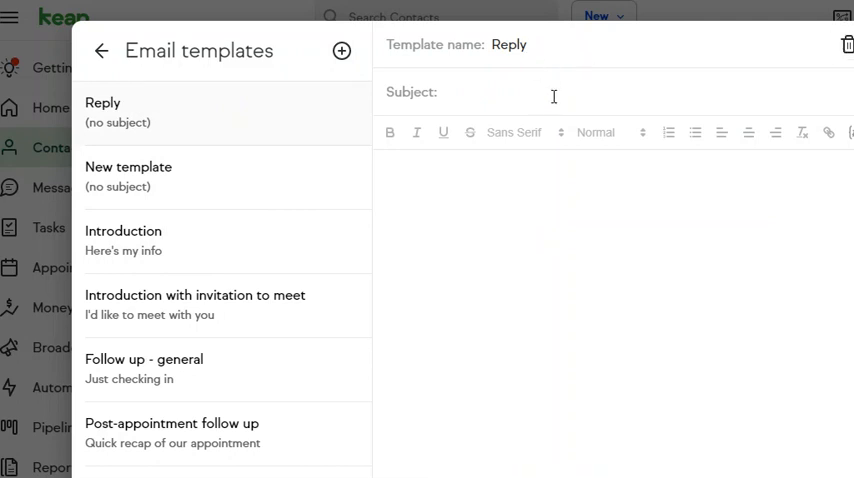
pyautogui.write('Re:')
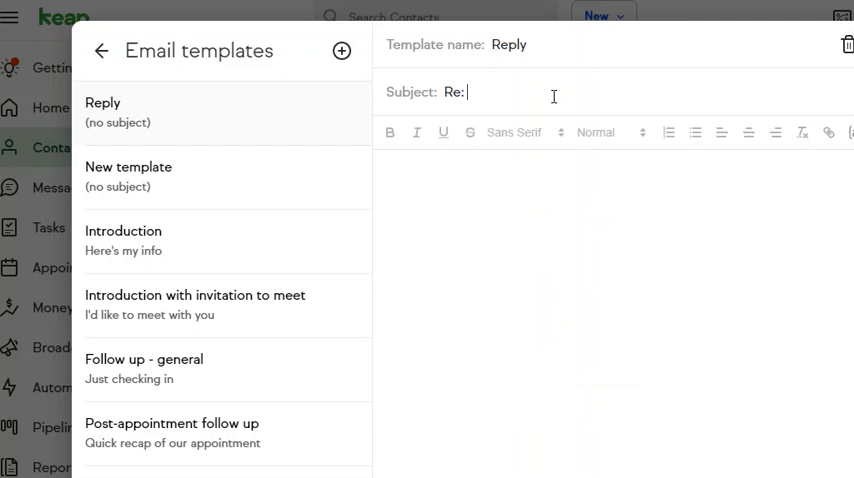
pyautogui.write('Re:')
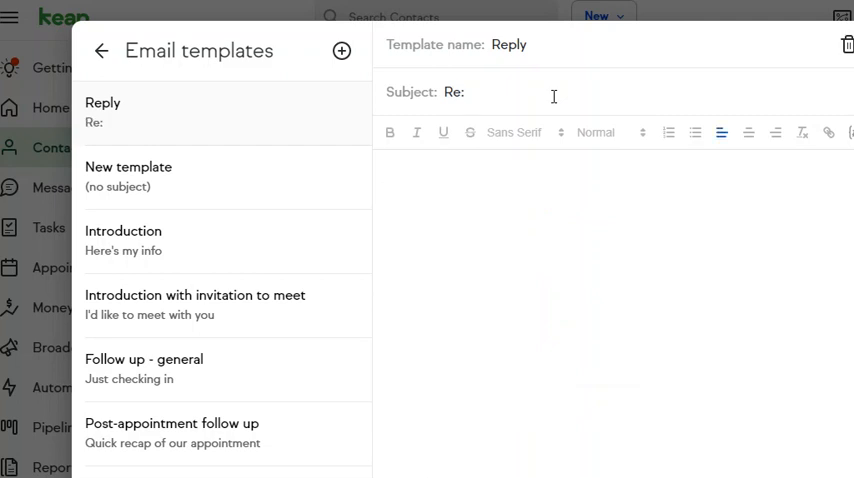
pyautogui.click(849, 132)
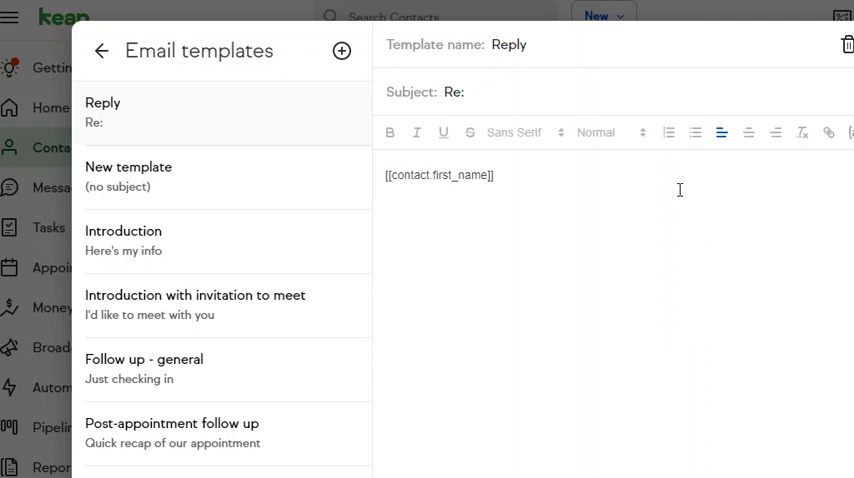
# Write the body 'Hey [[contact.first_name]], I'd love to join you for lunch!'
pyautogui.write('Hey')
pyautogui.write("I'd lov")
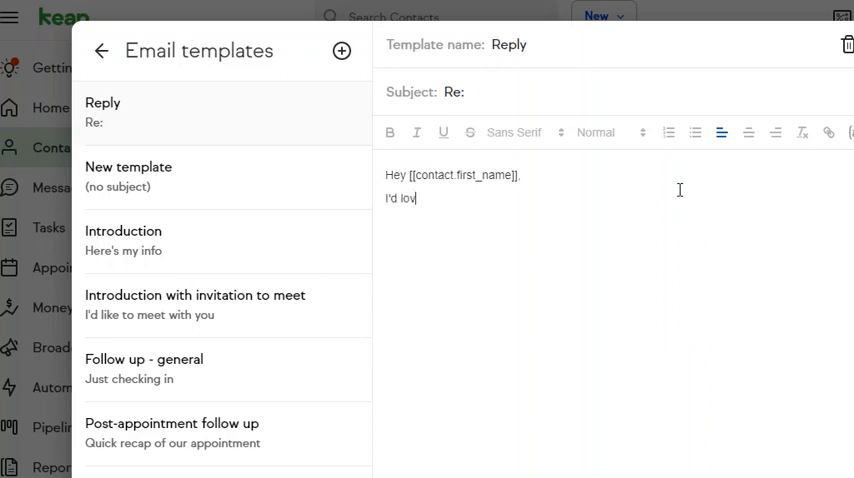
pyautogui.write('e to join you')
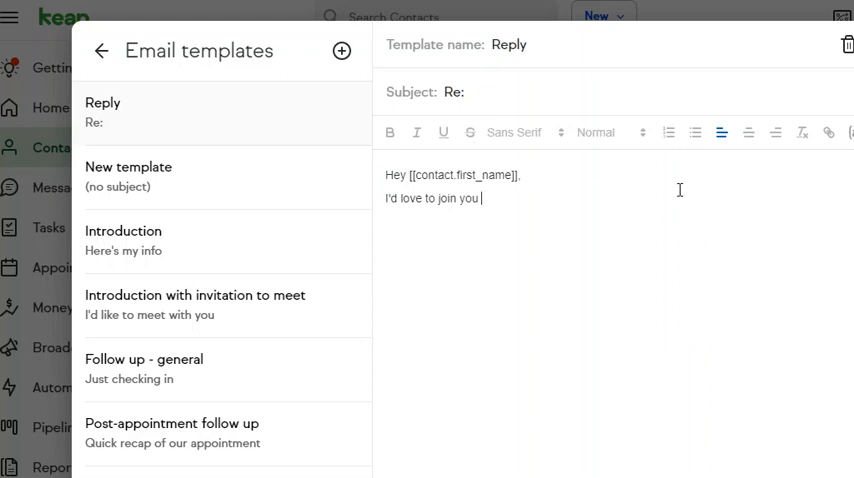
pyautogui.write('for lun')
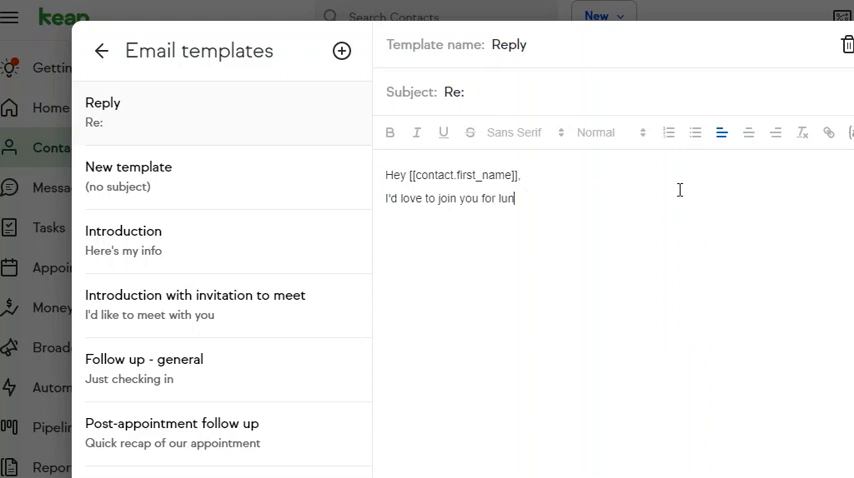
pyautogui.write('ch!')
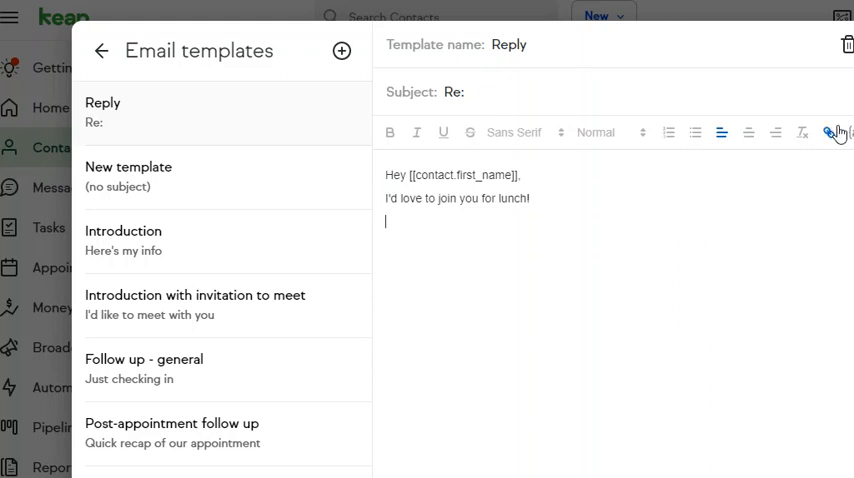
# Insert the Profile 'Company Name' merge field on the body's new line
pyautogui.click(833, 131)
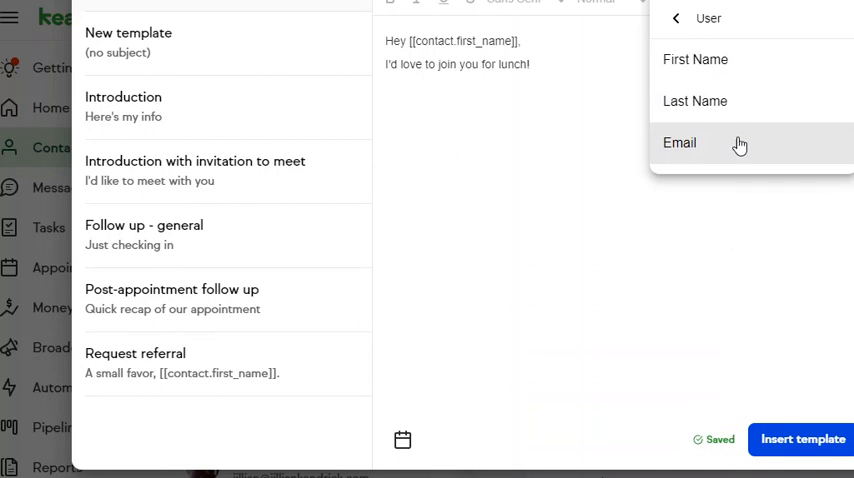
pyautogui.click(676, 18)
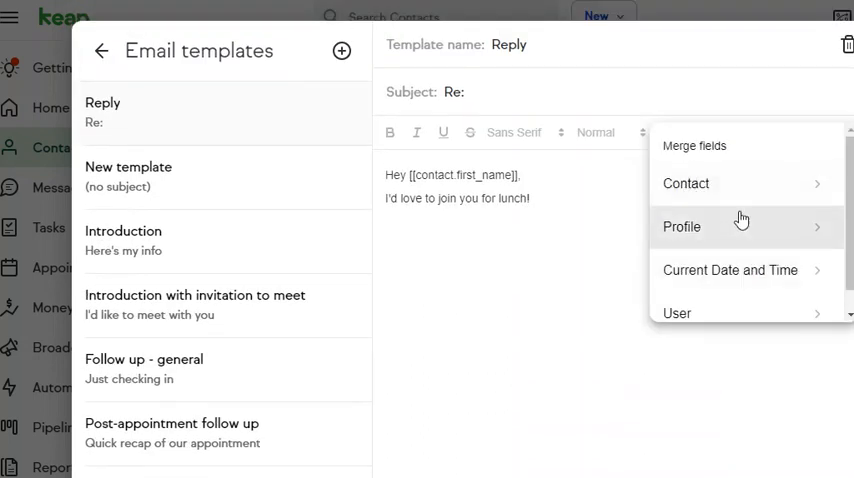
pyautogui.click(681, 226)
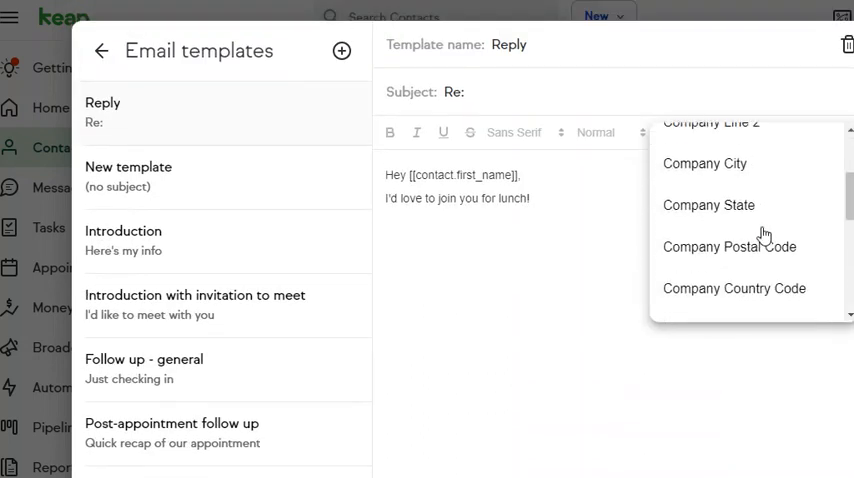
pyautogui.scroll(-3)
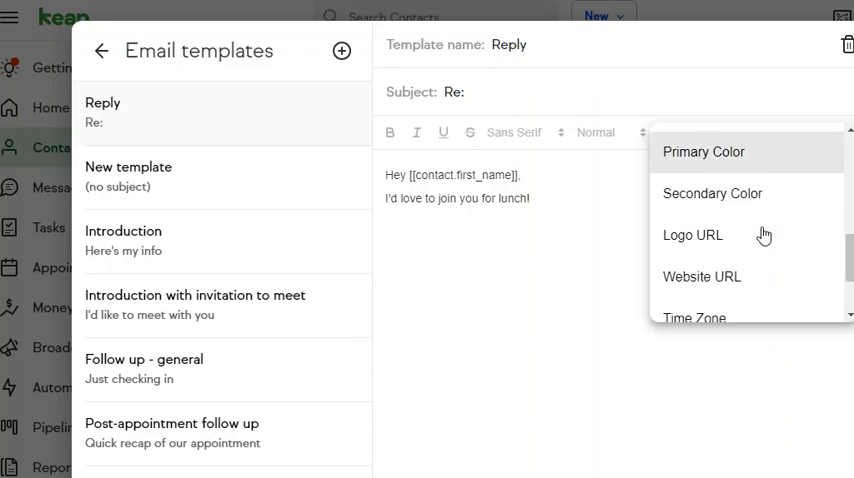
pyautogui.scroll(3)
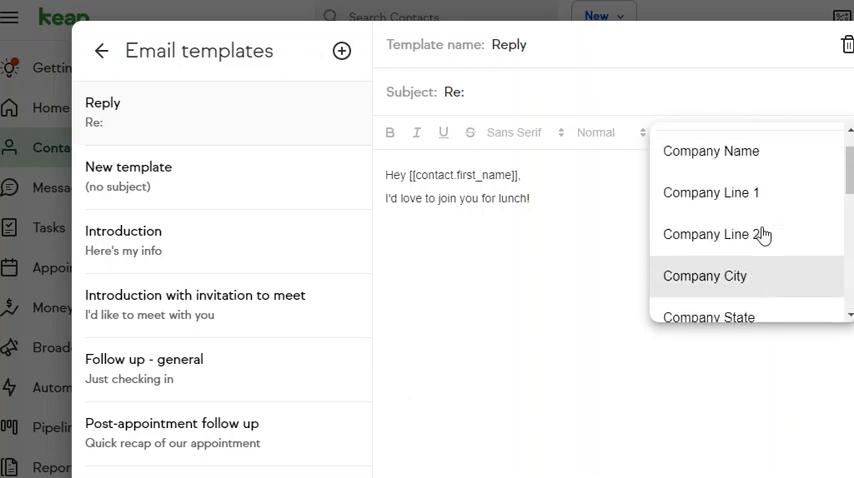
pyautogui.click(711, 151)
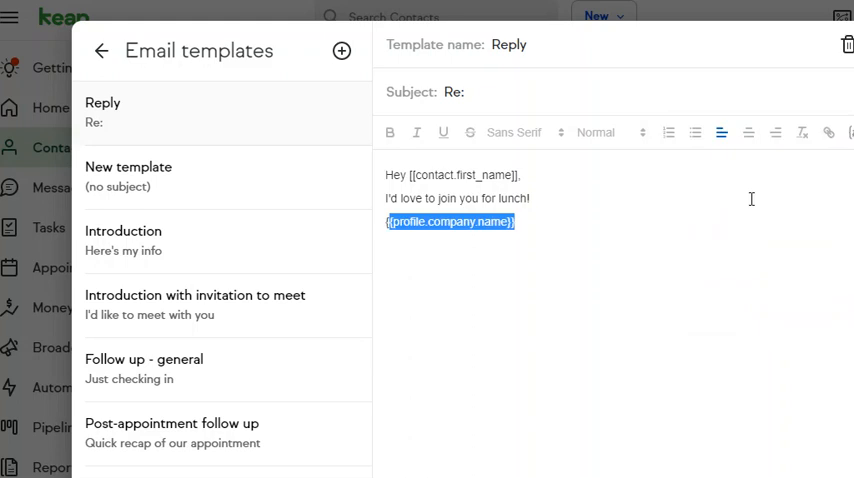
pyautogui.click(849, 132)
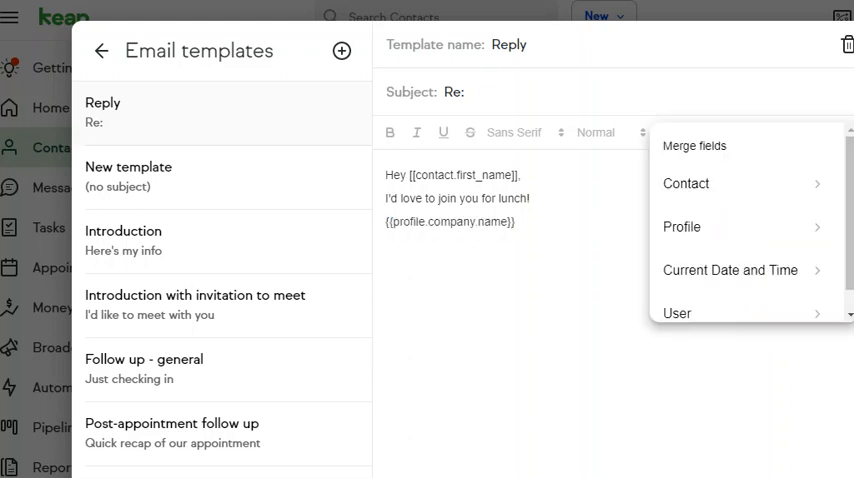
pyautogui.moveTo(750, 313)
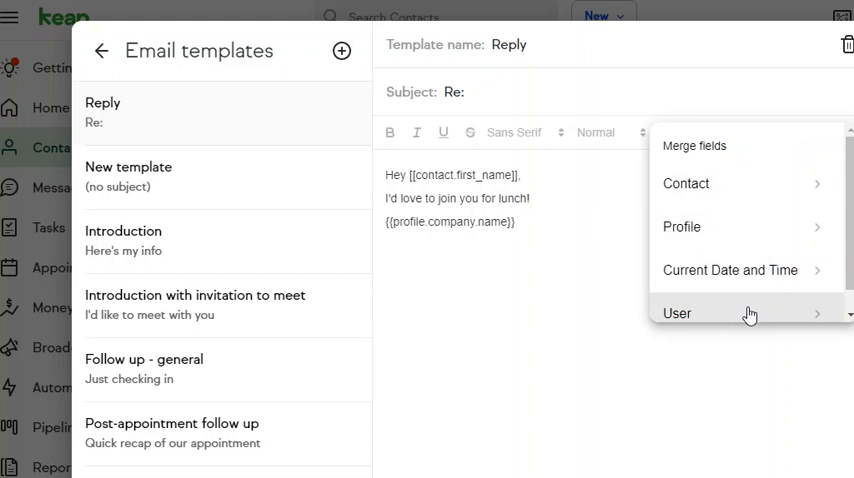